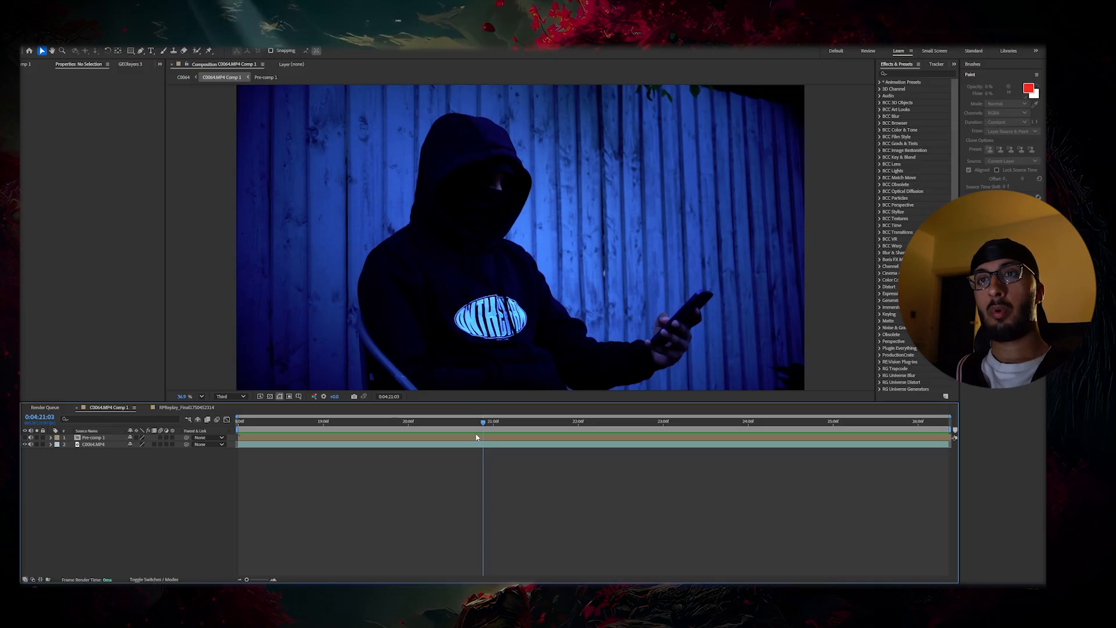
pyautogui.moveTo(484, 421)
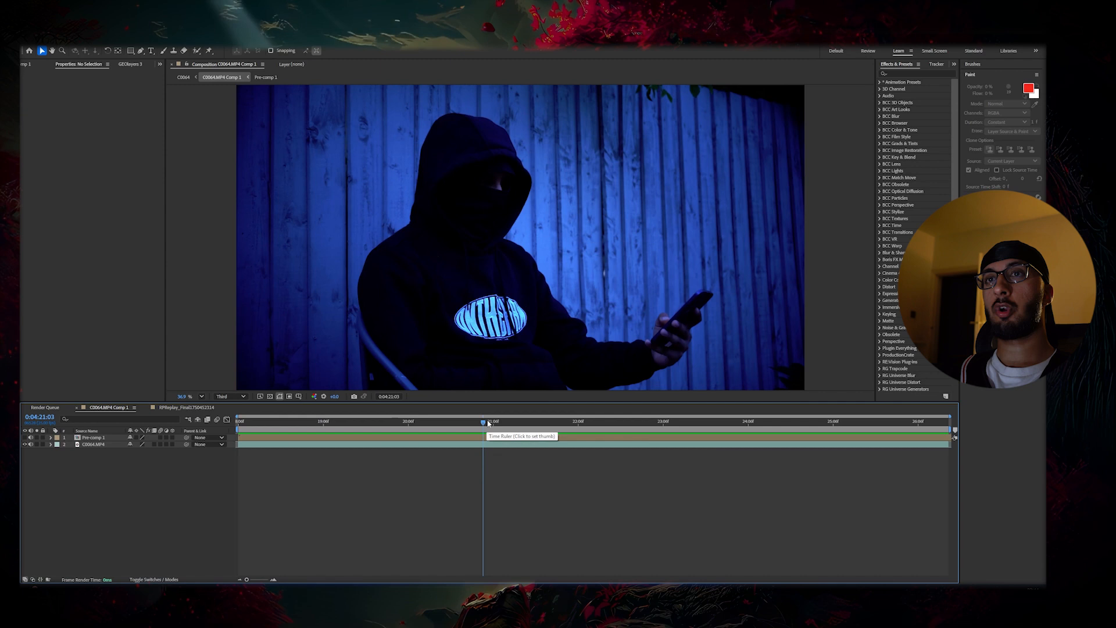
# Reveal the Pre-comp 1 chat layer so the phone screen shows over the hooded figure.
pyautogui.click(289, 420)
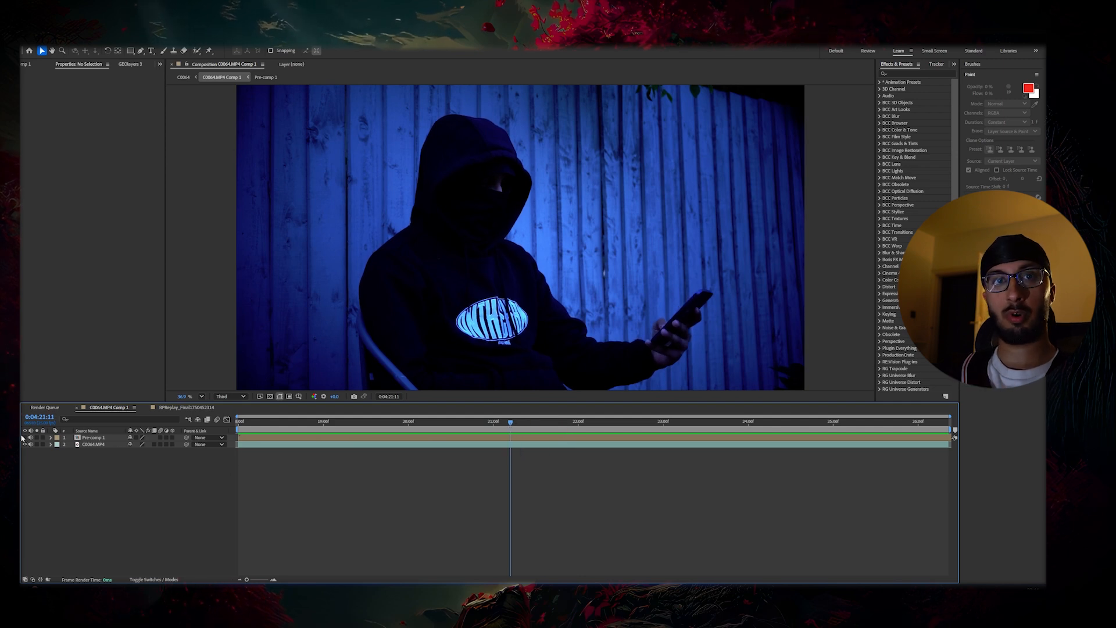
pyautogui.click(93, 437)
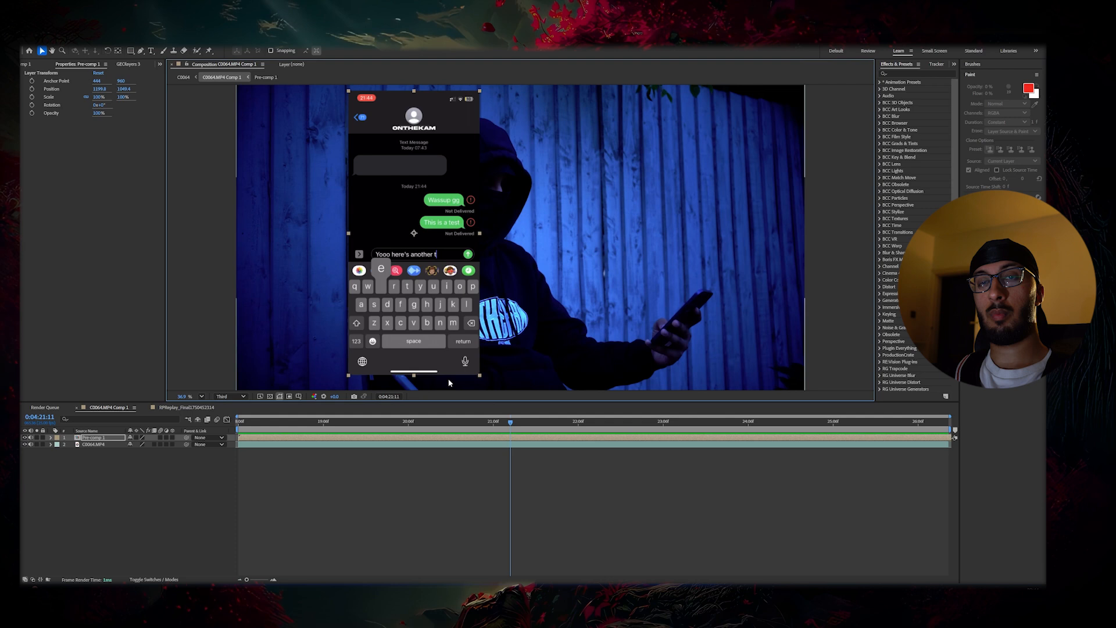
pyautogui.moveTo(474, 395)
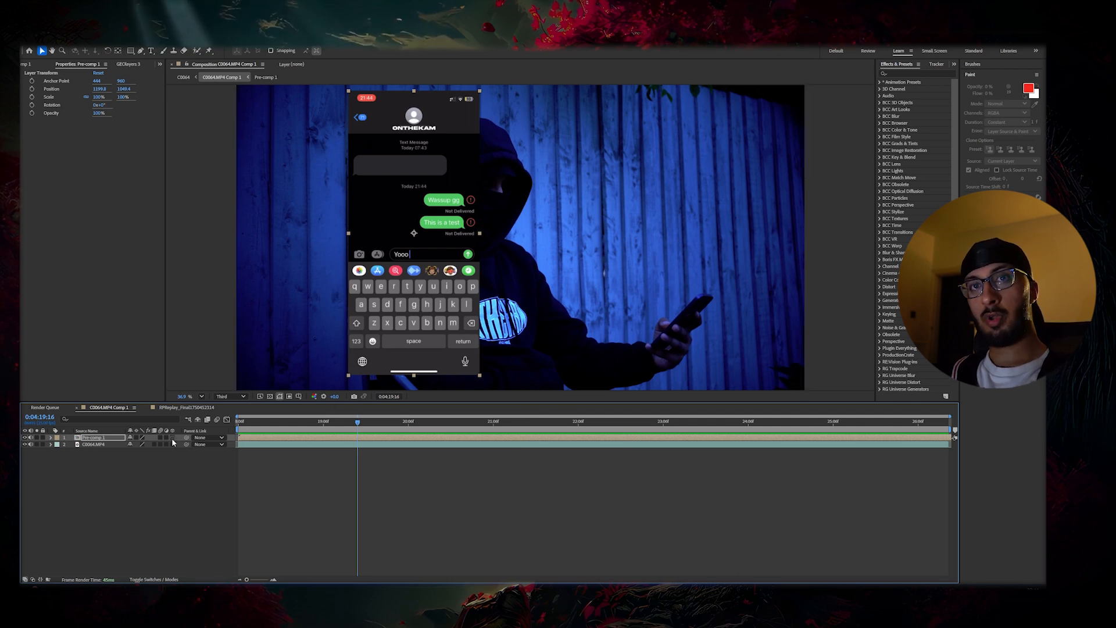
# Enable 3D on Pre-comp 1 and adjust its transform to tilt it beside the phone.
pyautogui.click(159, 443)
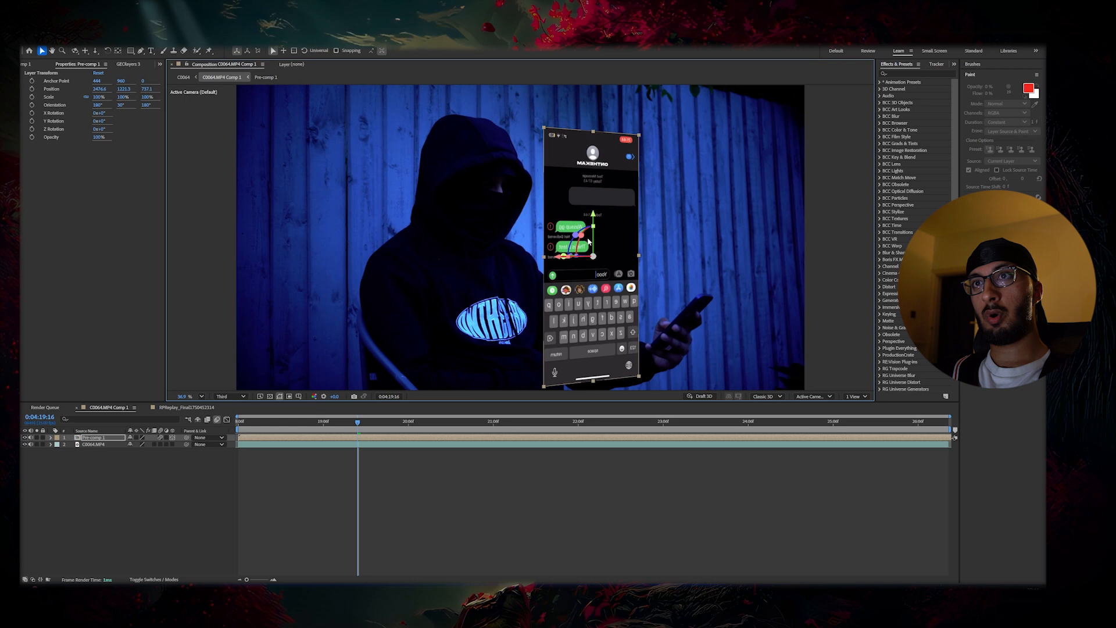
pyautogui.click(50, 438)
pyautogui.write('wiggle(5,6)')
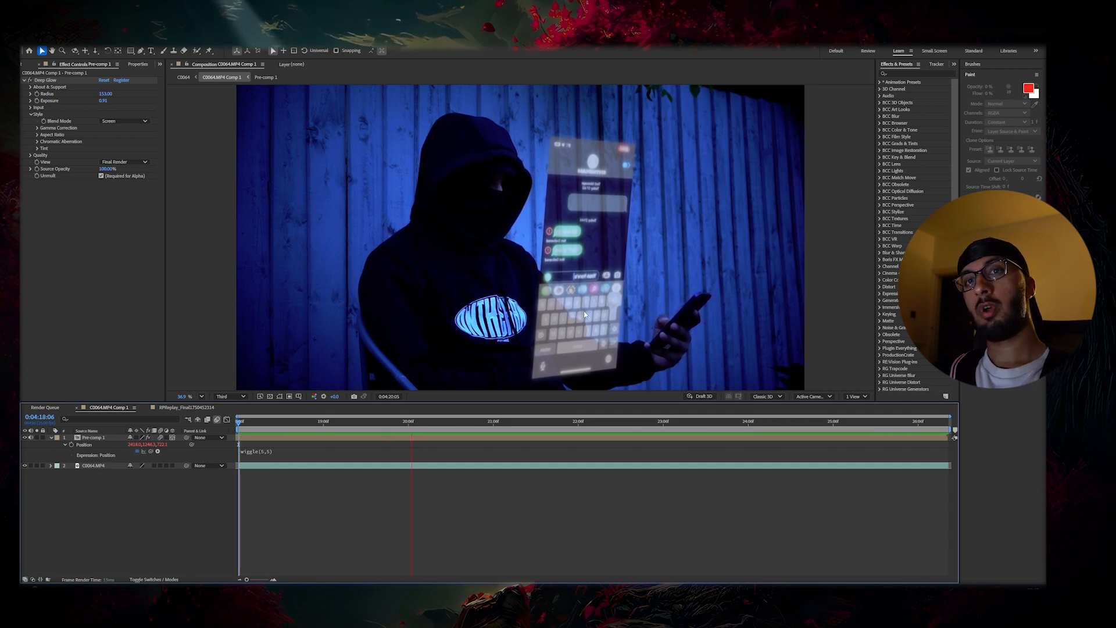
# Adjust Scale and Position of Pre-comp 1 so the hologram rises just above the phone.
pyautogui.click(434, 421)
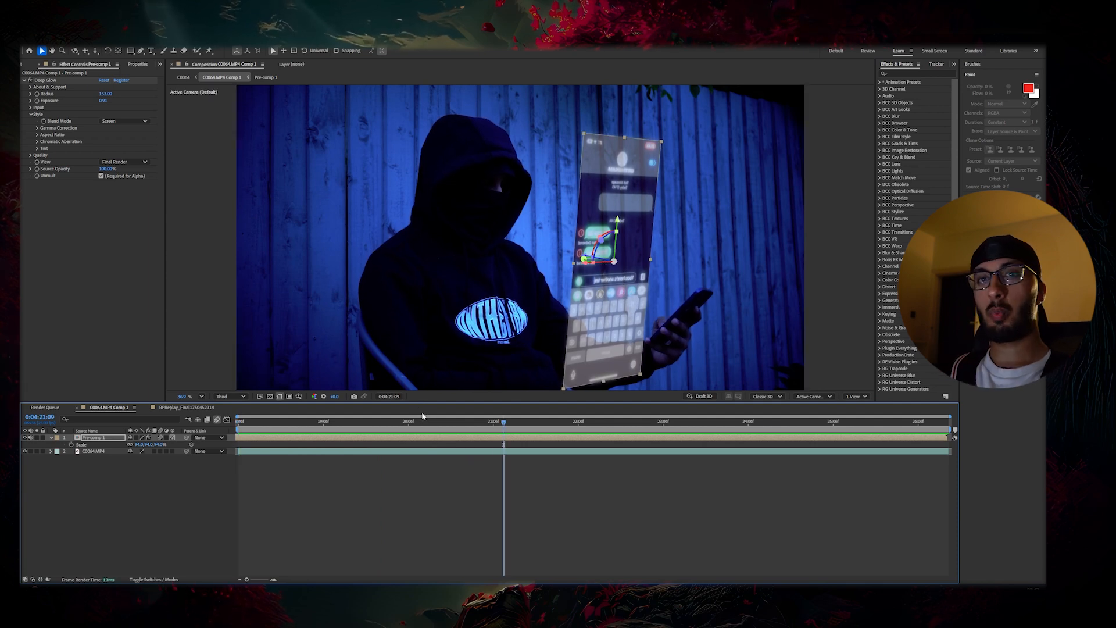
pyautogui.click(239, 420)
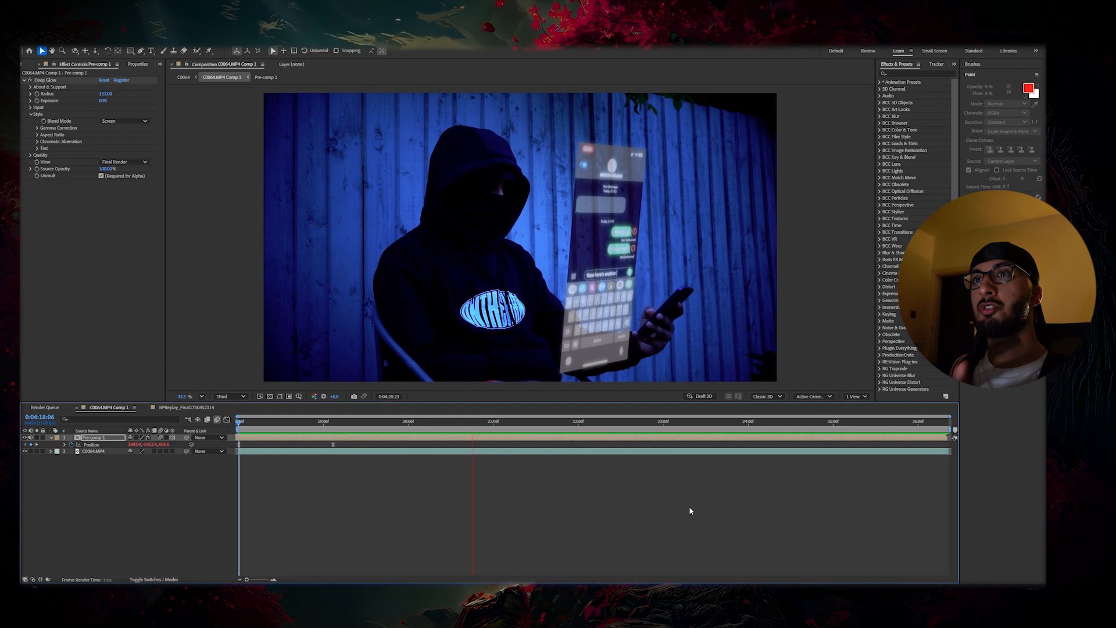
pyautogui.click(638, 421)
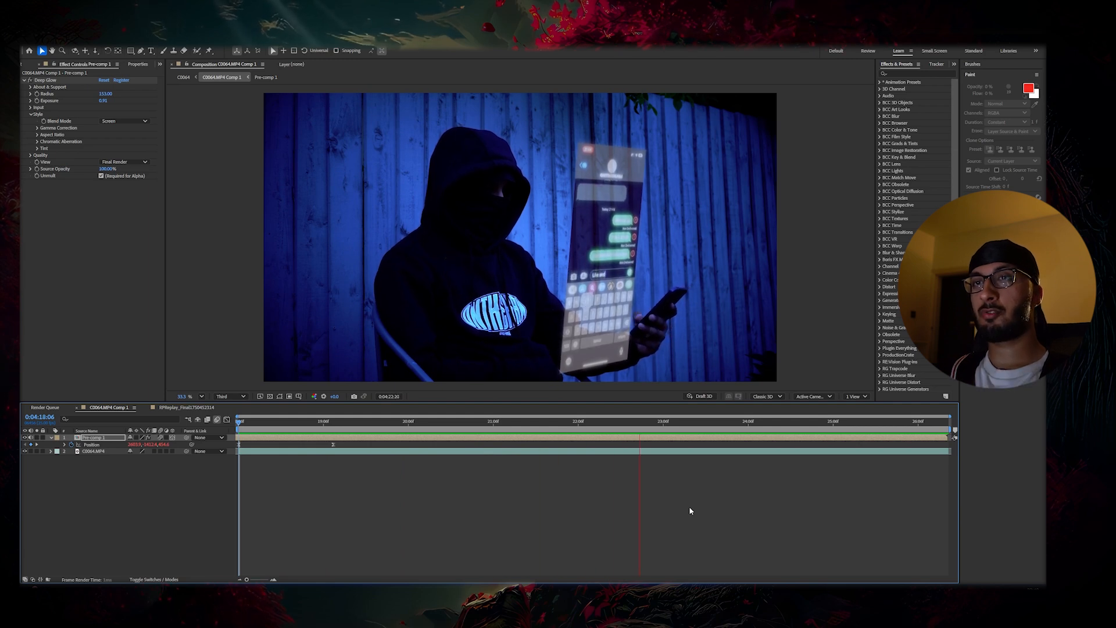
pyautogui.click(809, 421)
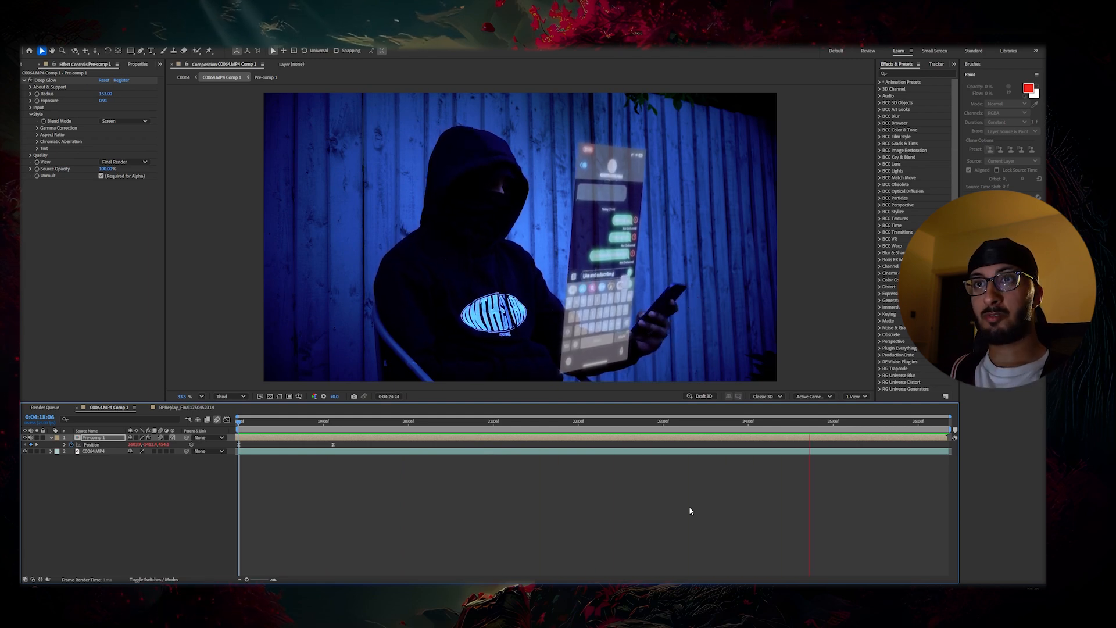